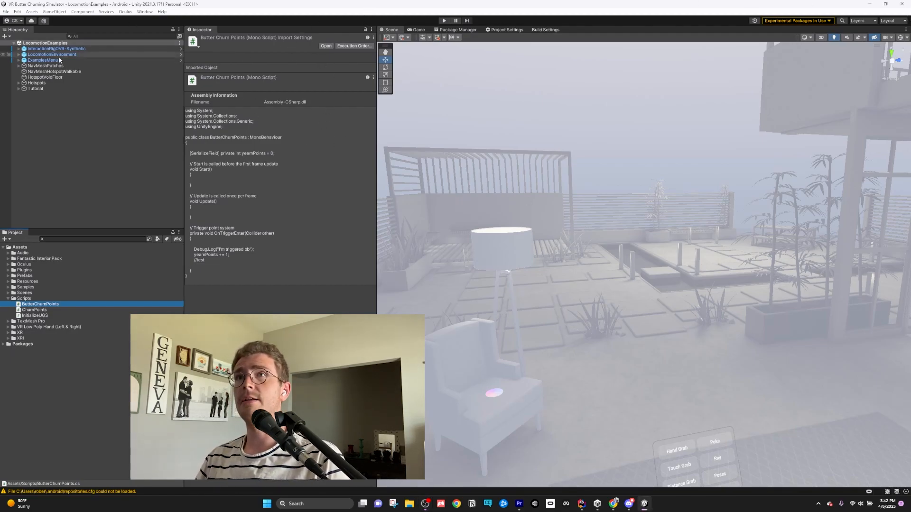
Choose Rider 2022.3.2 as the External Script Editor in Unity's External Tools preferences
{"action": "left_click", "coordinate": [17, 12]}
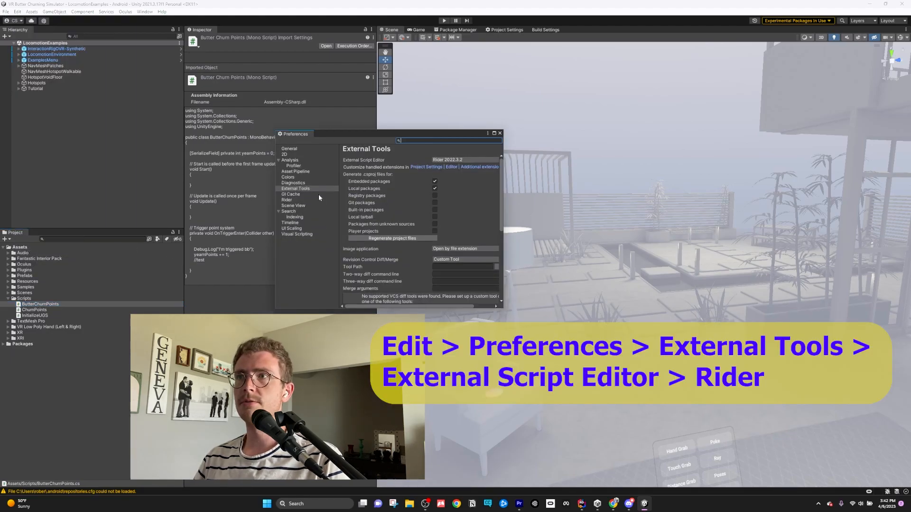
{"action": "left_click", "coordinate": [463, 159]}
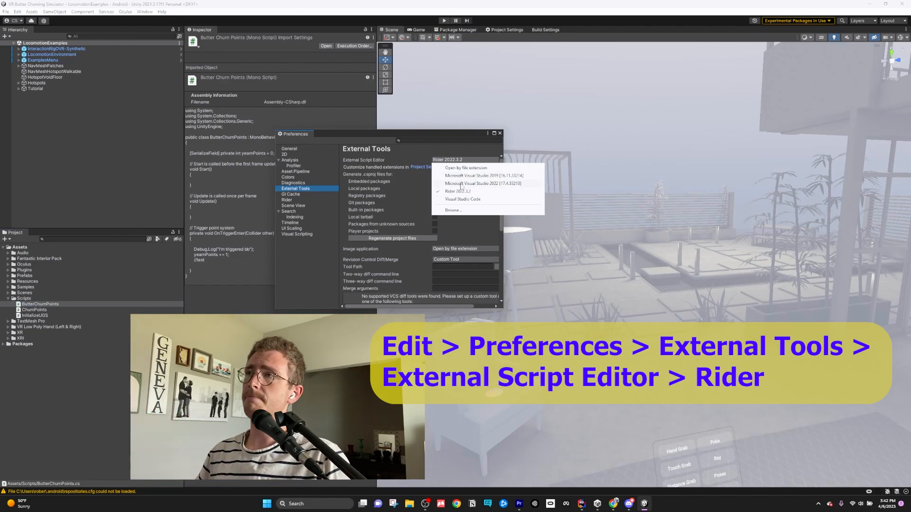
{"action": "left_click", "coordinate": [457, 191]}
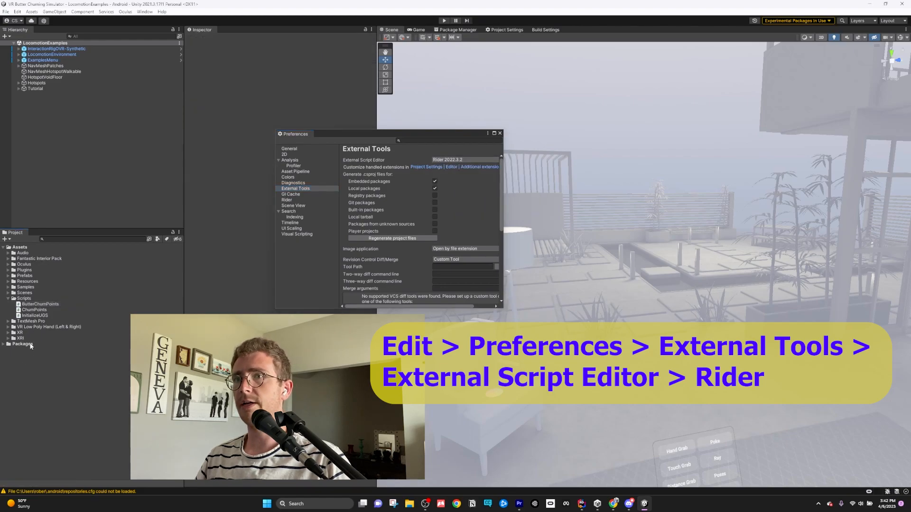
Open the ButterChurnPoints script from the Project window in Rider
{"action": "double_click", "coordinate": [40, 304]}
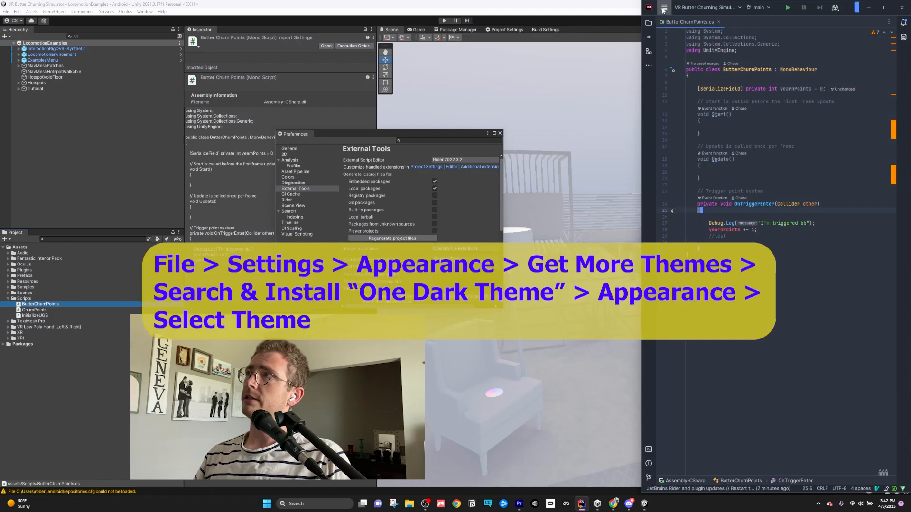
Find the One Dark theme in Rider's plugin marketplace and update it from 5.7.3 to 5.7.4
{"action": "left_click", "coordinate": [662, 7]}
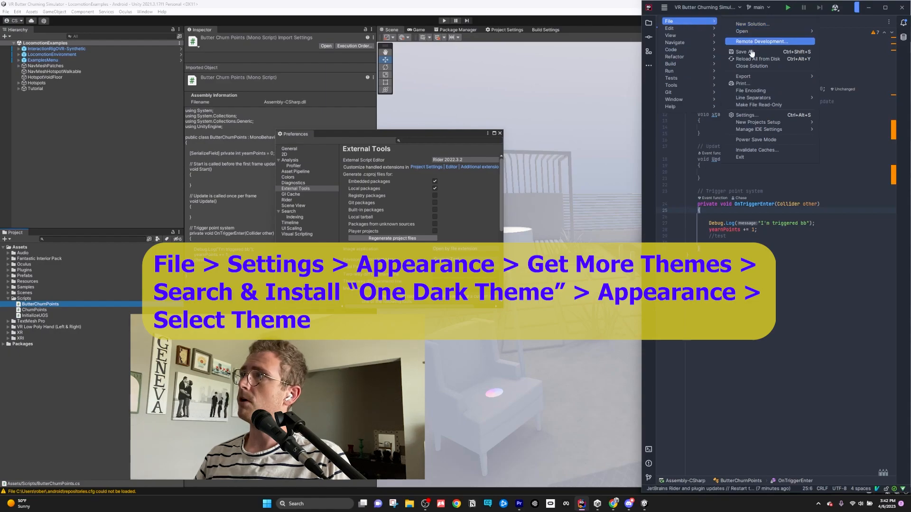
{"action": "mouse_move", "coordinate": [760, 115]}
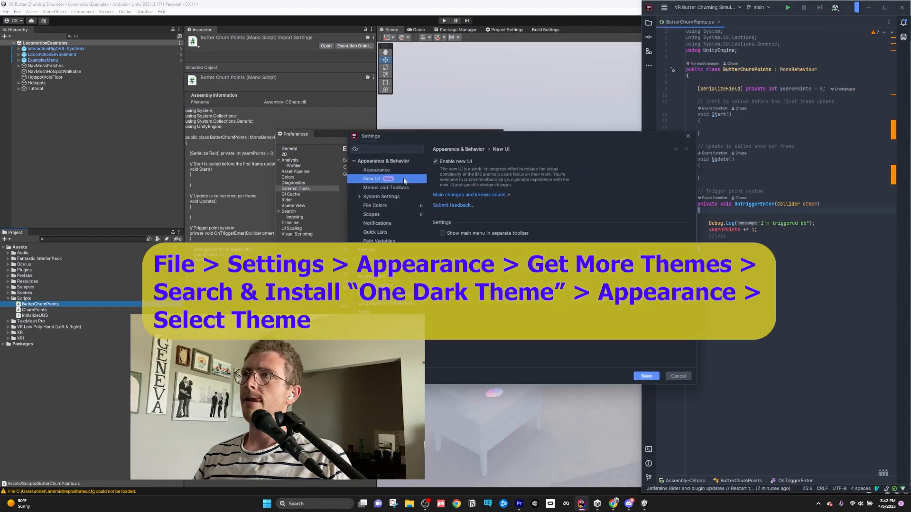
{"action": "left_click", "coordinate": [376, 170]}
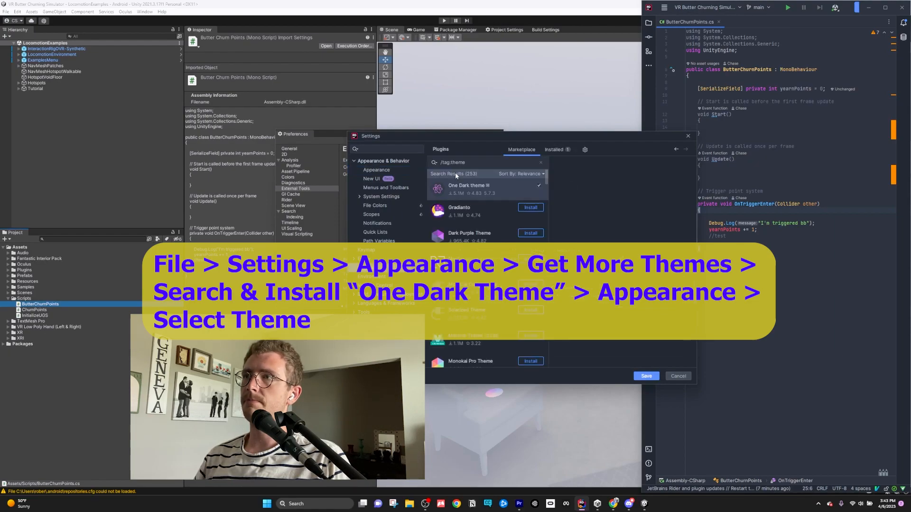
{"action": "left_click", "coordinate": [467, 185]}
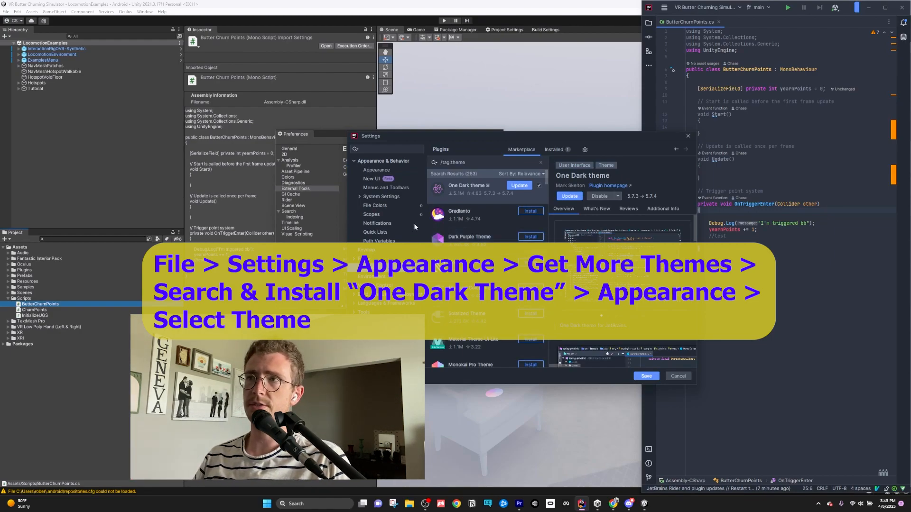
{"action": "left_click", "coordinate": [376, 170]}
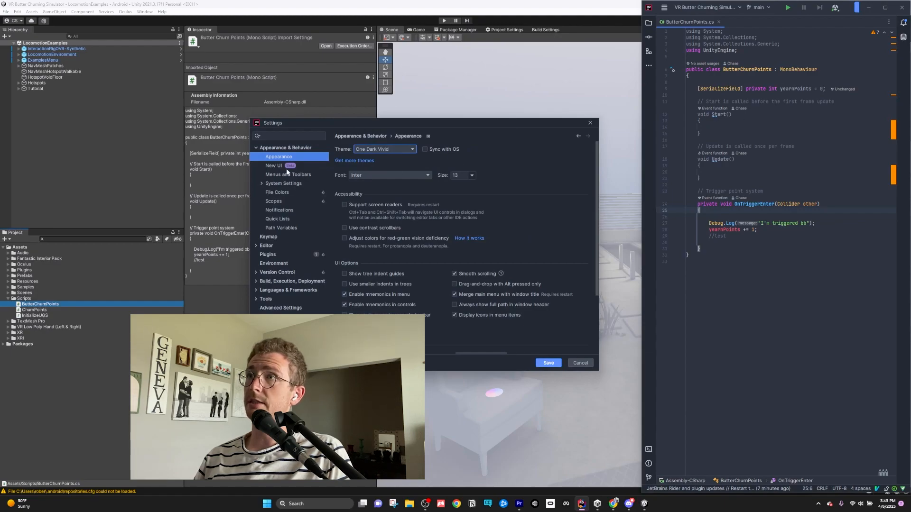
Open Rider's New UI settings page to enable the new UI
{"action": "left_click", "coordinate": [273, 165]}
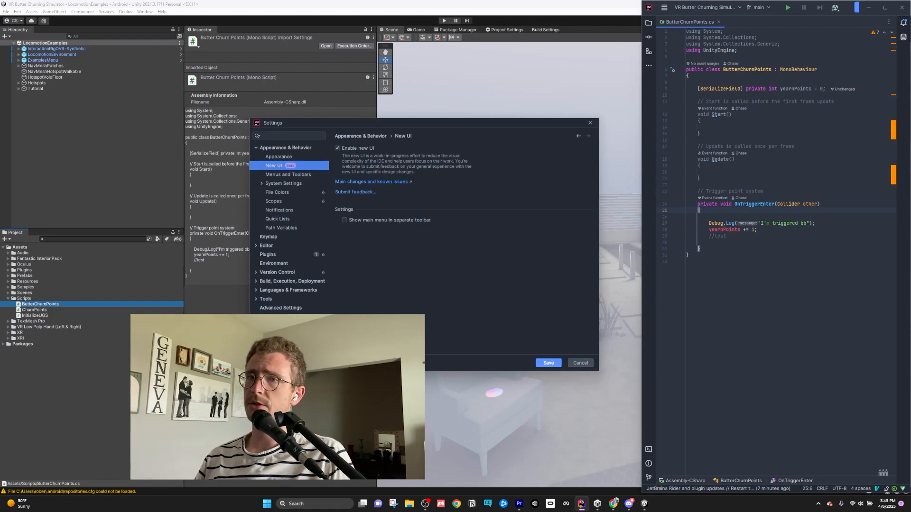
{"action": "mouse_move", "coordinate": [548, 355]}
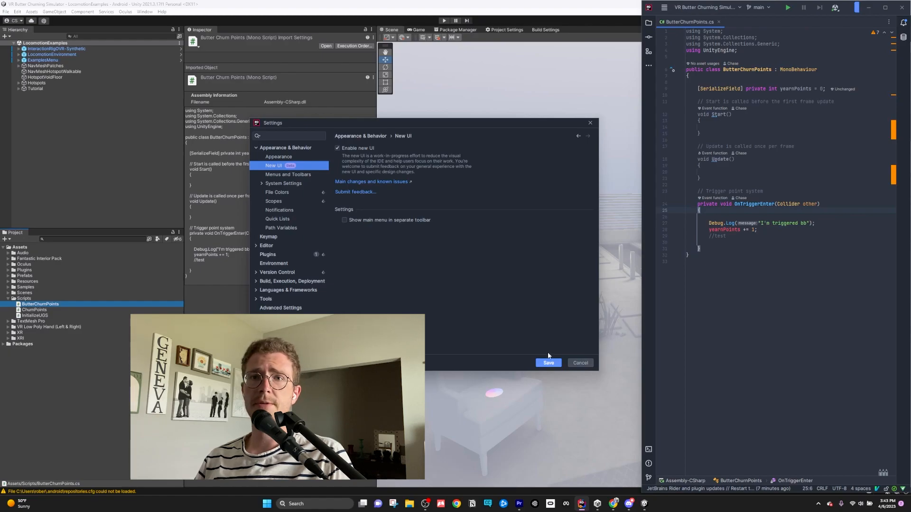